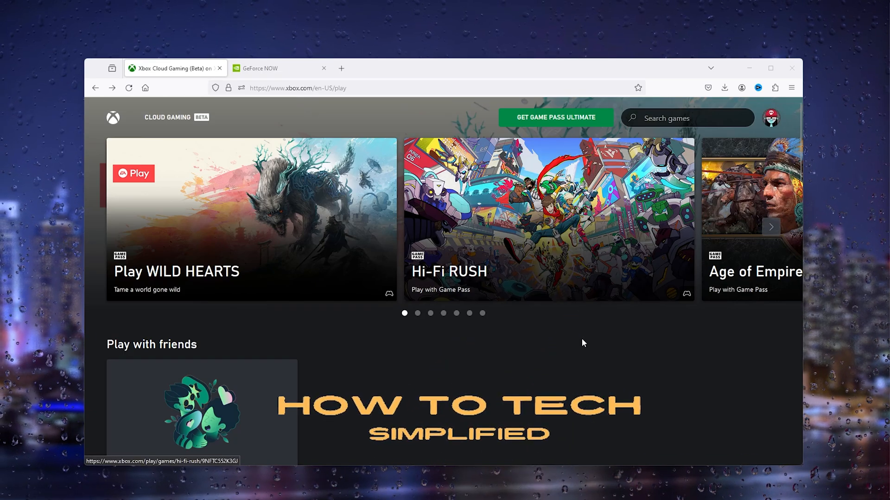
mouse_move(554, 376)
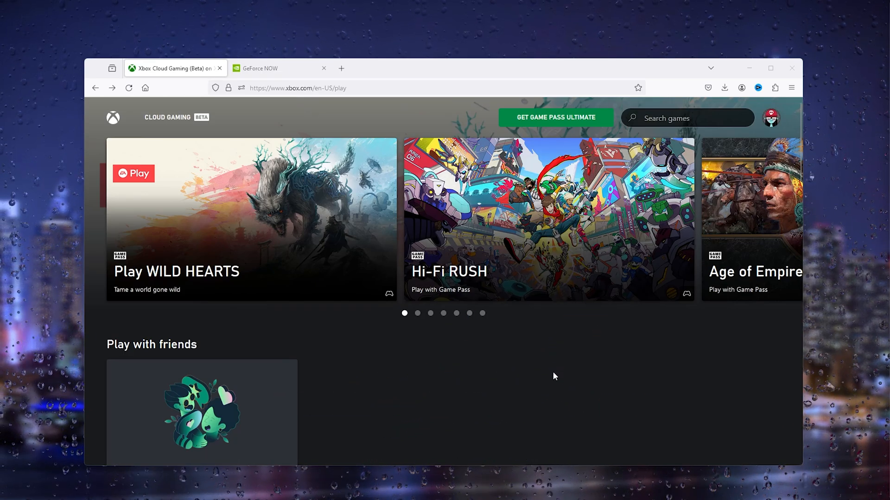
mouse_move(545, 371)
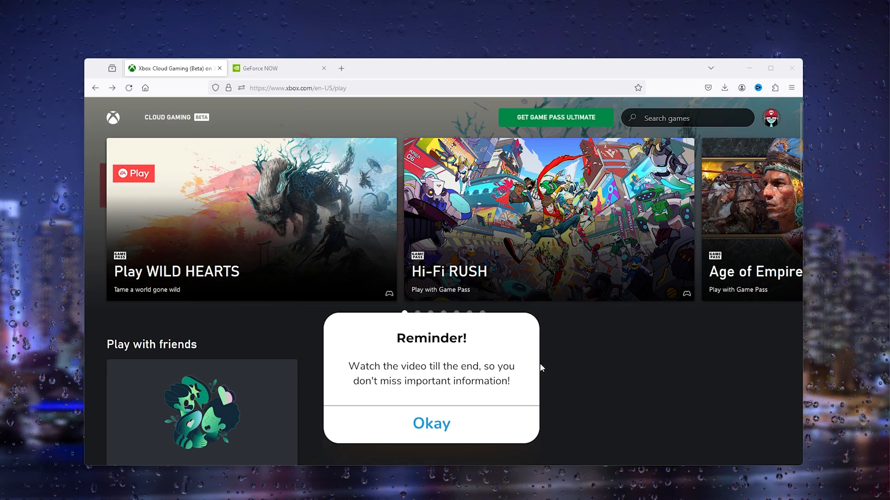
- Search the game catalogue for 'fortnite' and go to the Fortnite game page
click(431, 424)
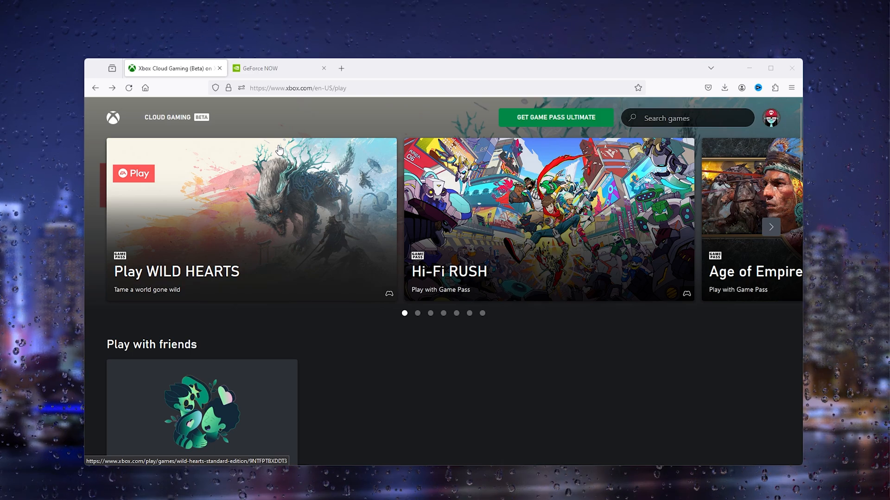
scroll(down, 3)
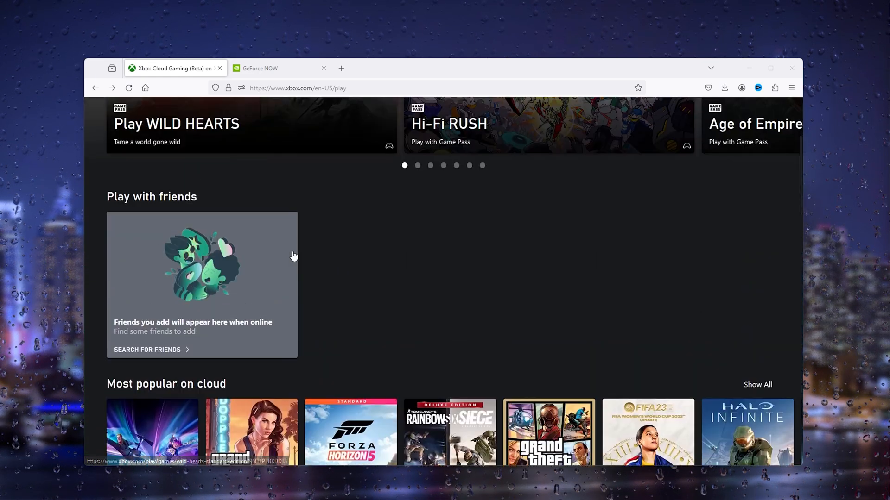
scroll(up, 3)
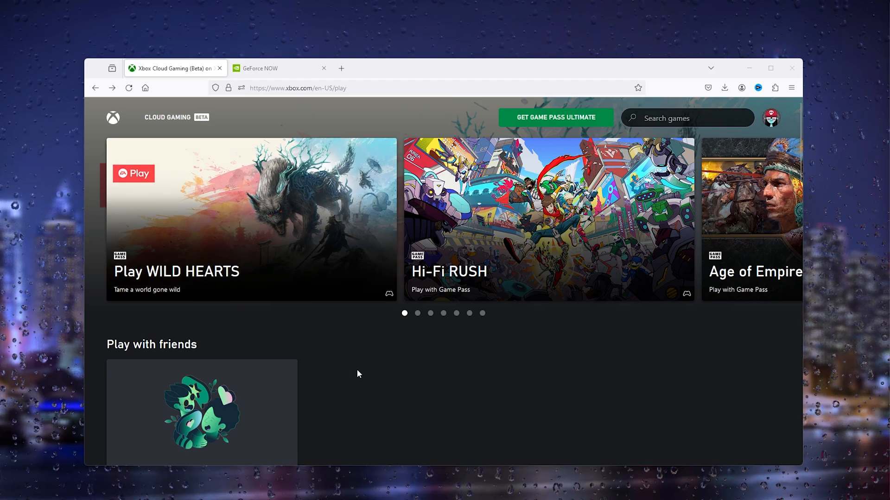
mouse_move(770, 120)
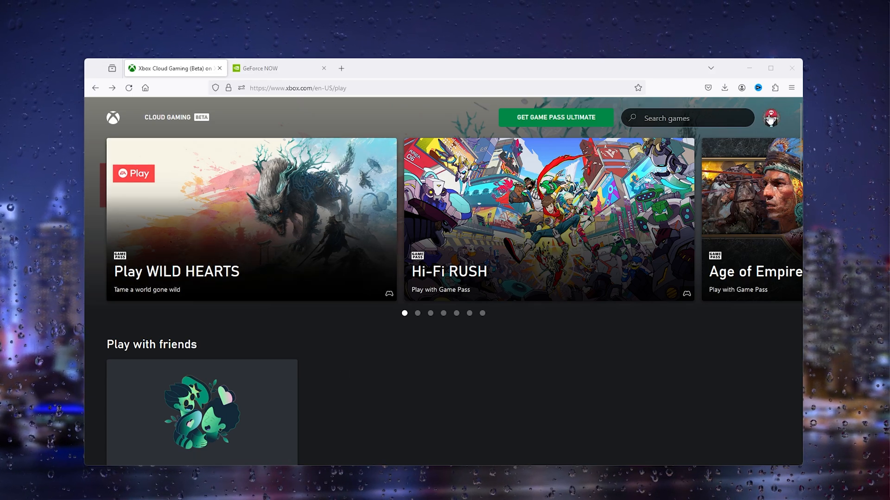
mouse_move(774, 124)
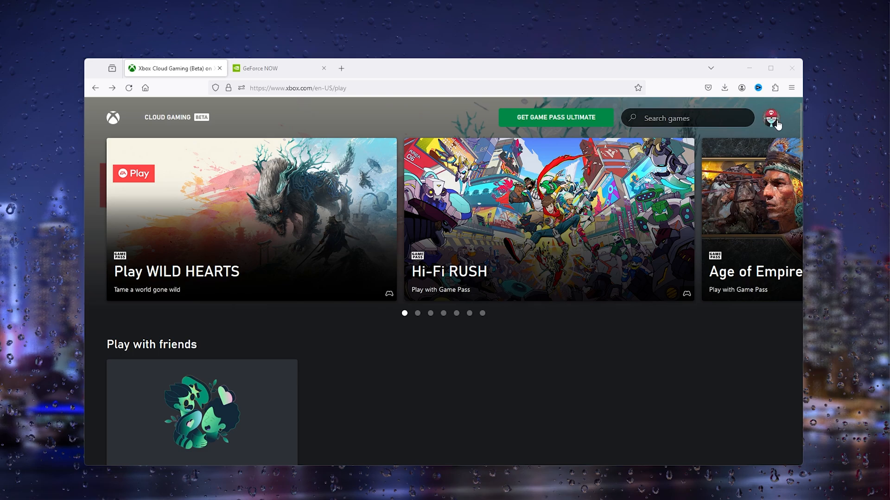
mouse_move(522, 402)
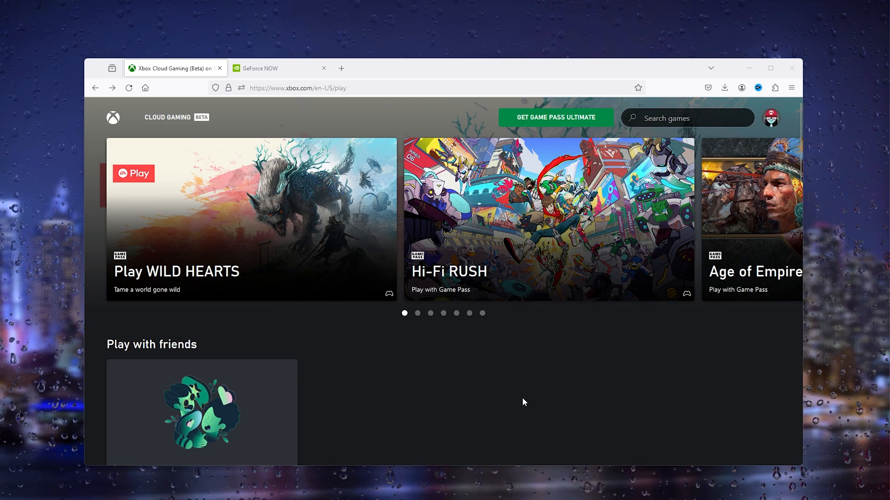
mouse_move(672, 125)
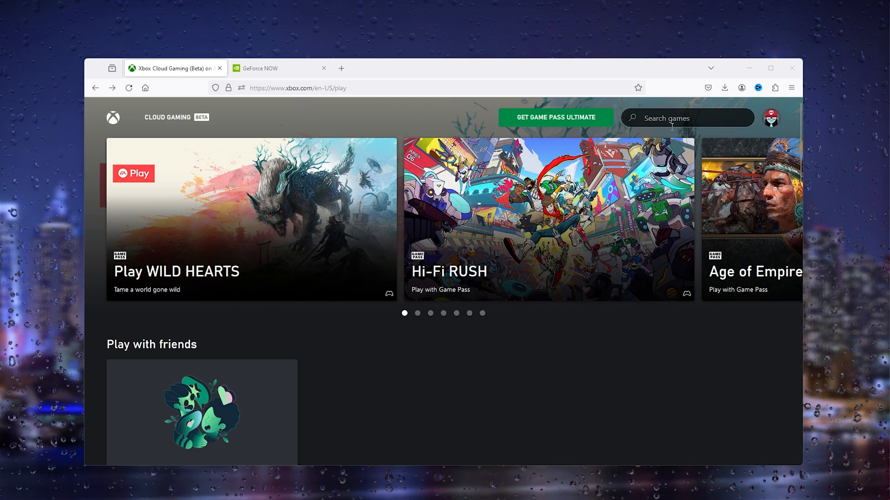
text(fortn)
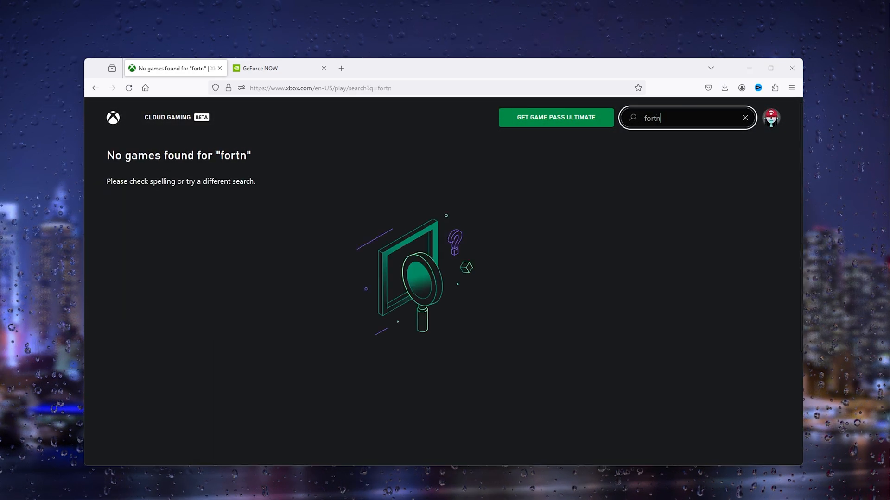
text(ite)
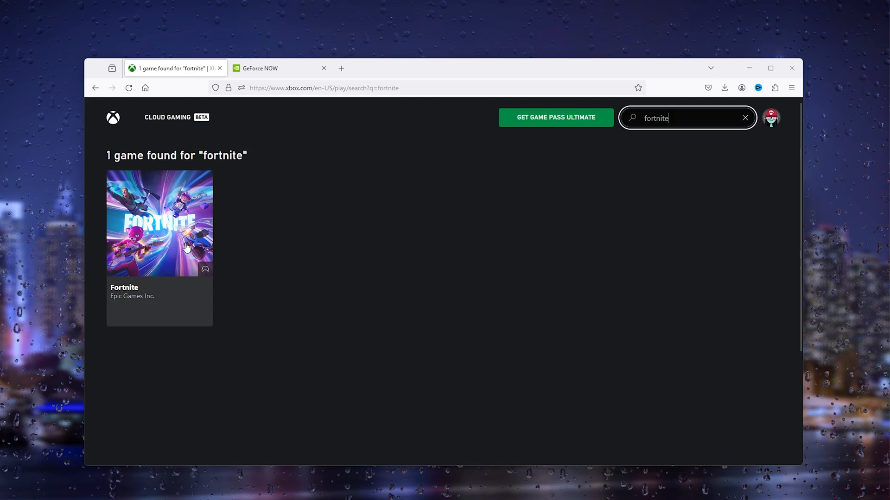
click(158, 224)
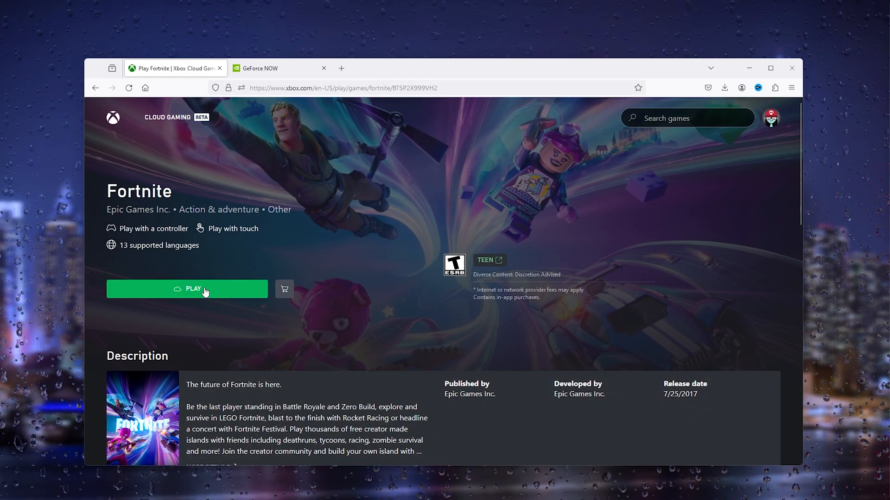
- Start playing Fortnite, continuing anyway past the no-controller warning
click(186, 290)
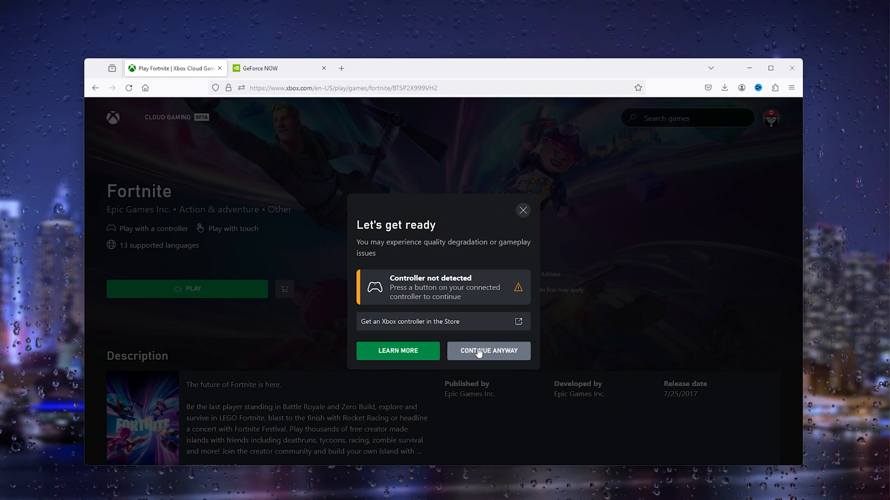
click(488, 350)
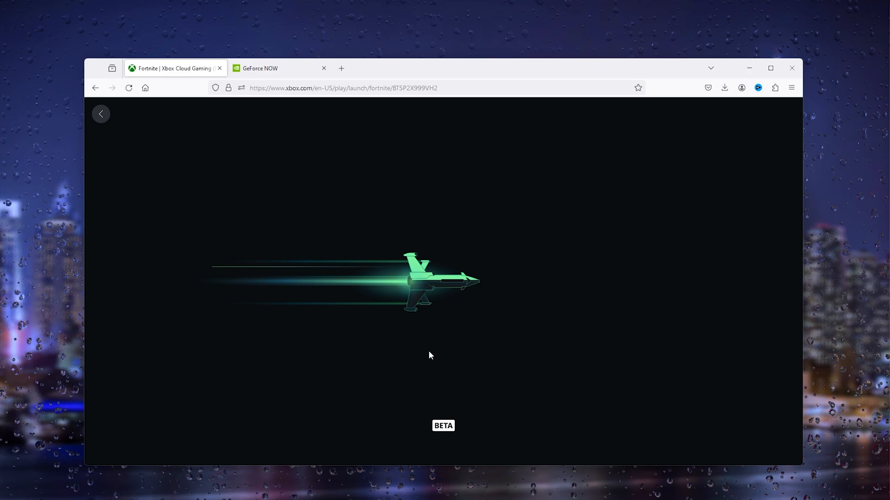
mouse_move(433, 324)
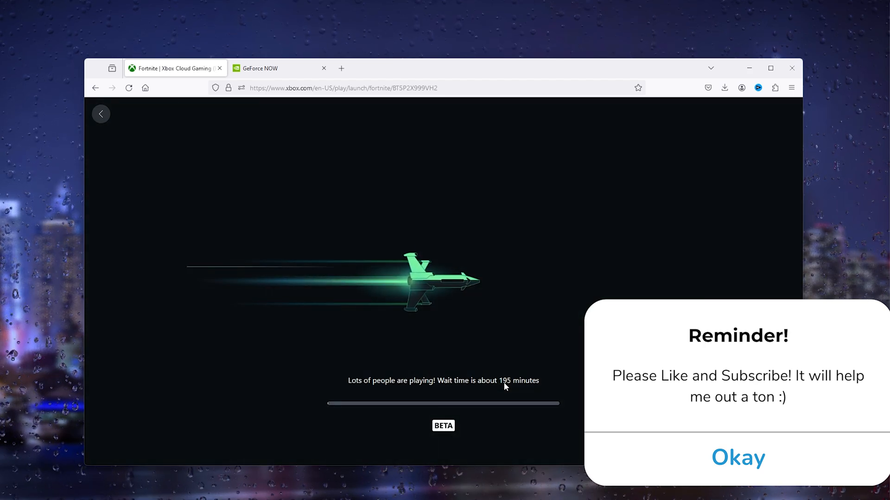
- Wait for the Fortnite queue to show about 195 minutes, then switch to GeForce NOW
click(737, 457)
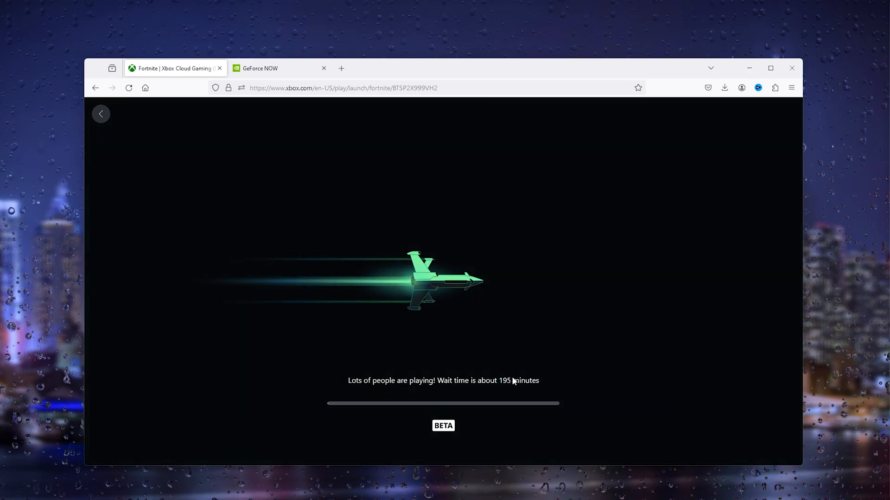
mouse_move(451, 317)
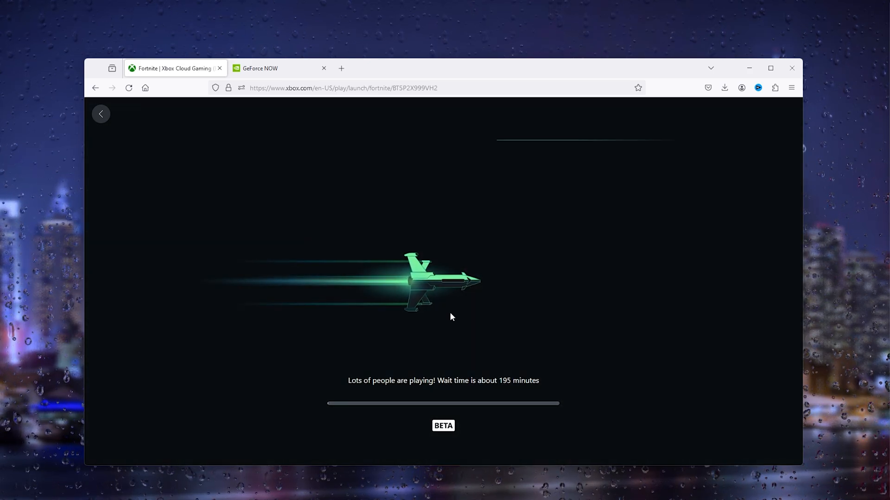
mouse_move(523, 380)
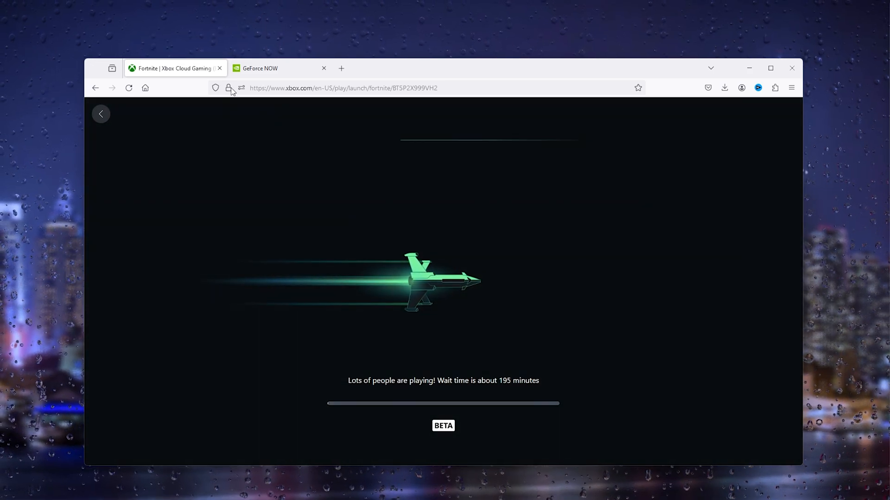
click(259, 68)
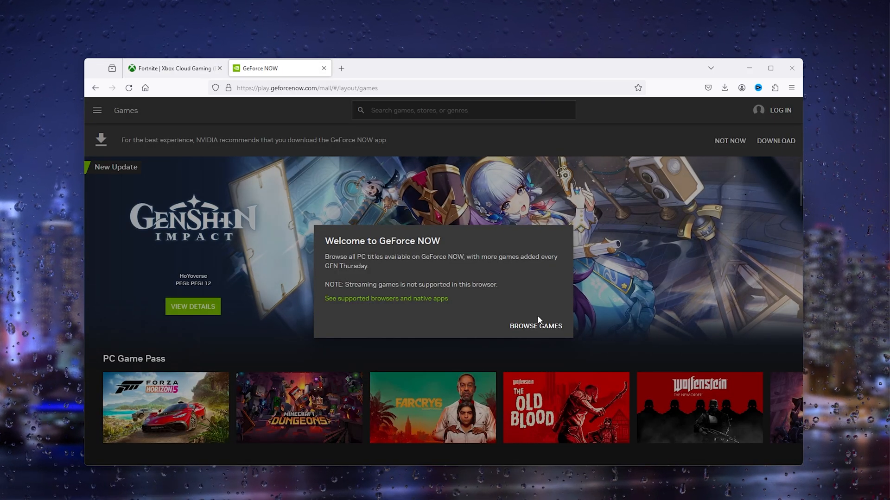
- Dismiss the GeForce NOW welcome notice, search 'fort' and pick Fortnite from the results
click(535, 326)
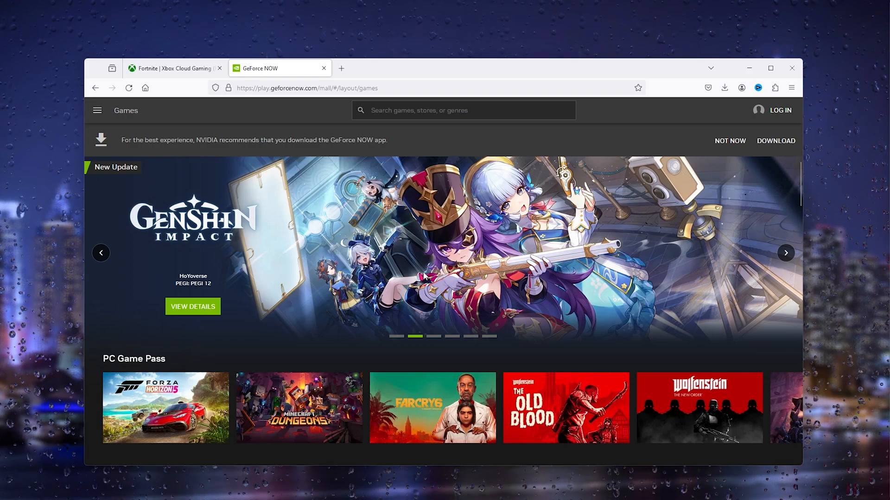
click(785, 253)
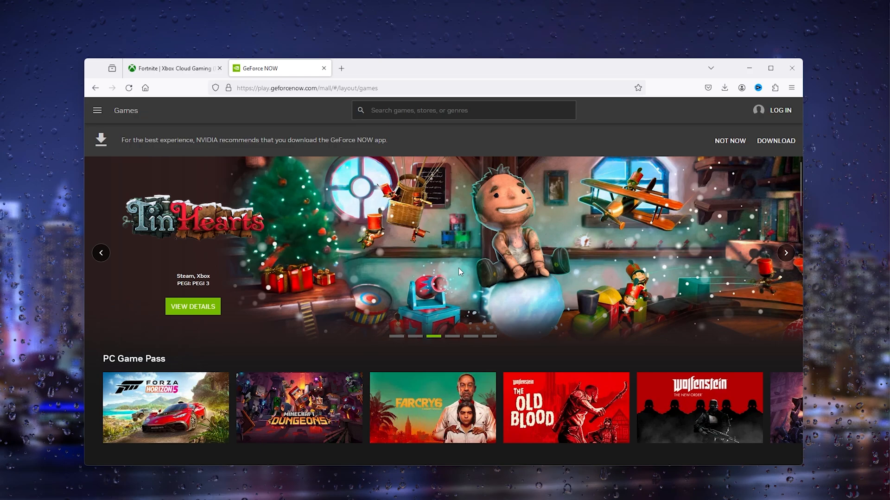
mouse_move(589, 154)
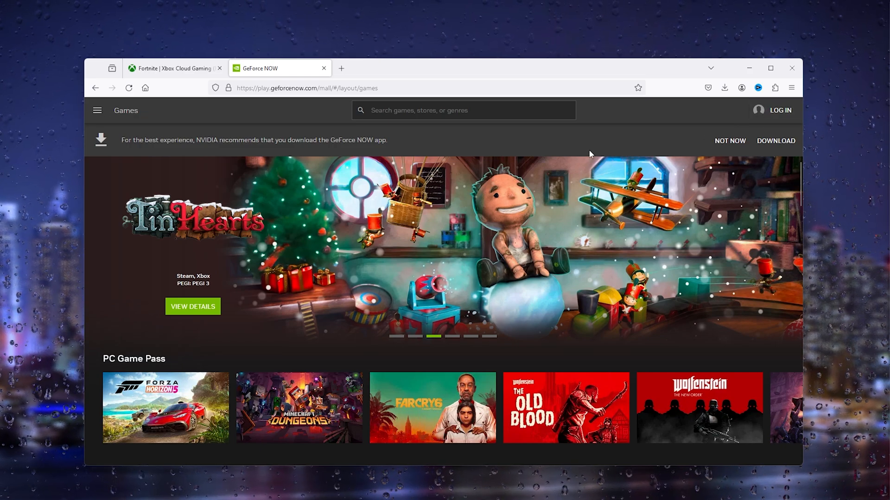
text(fort)
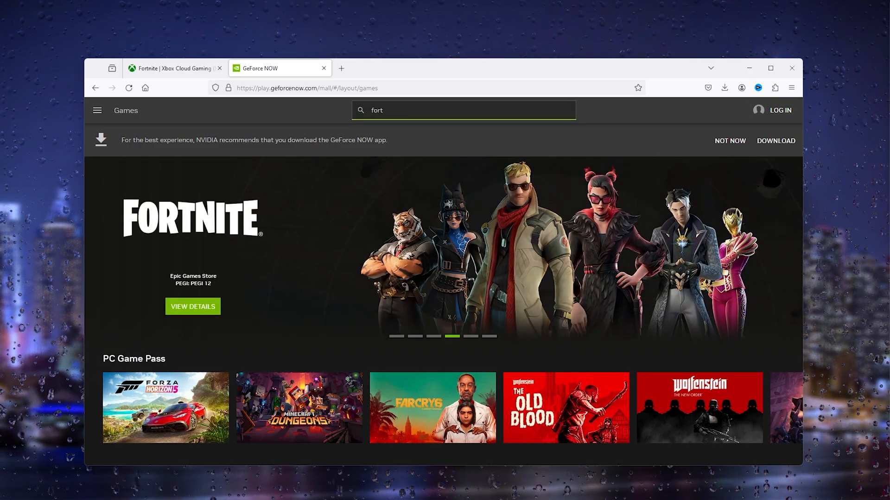
key(Return)
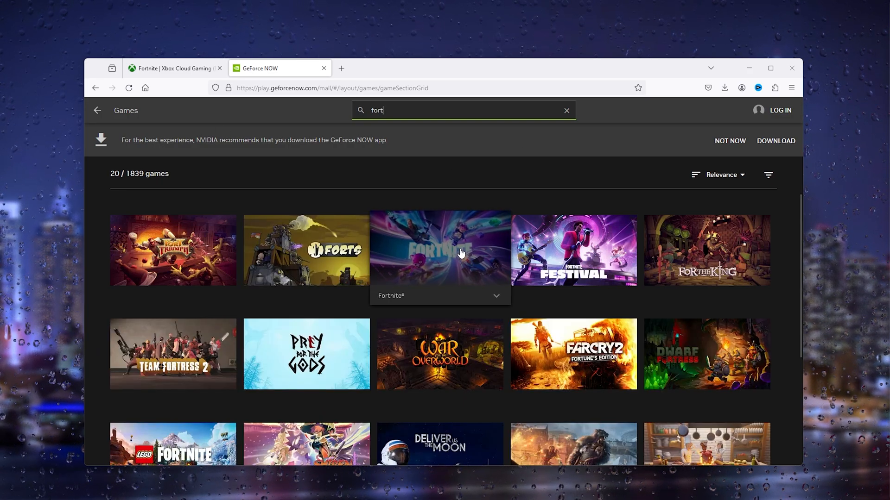
click(173, 68)
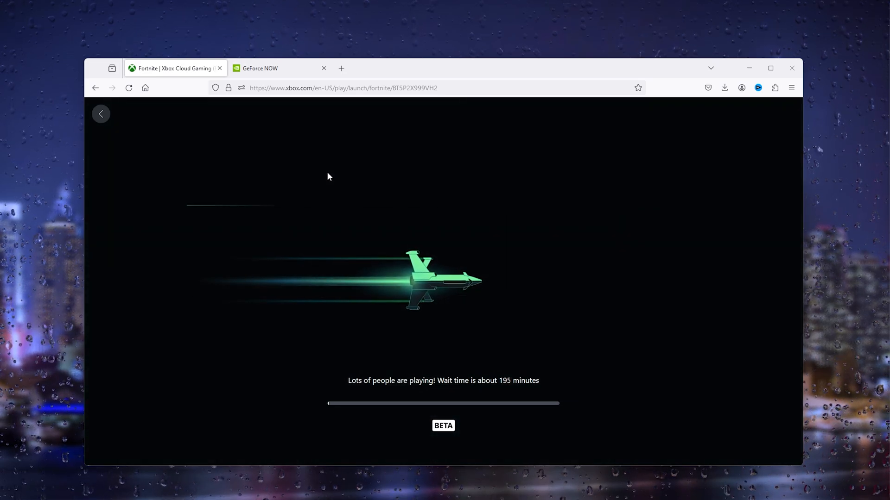
mouse_move(314, 175)
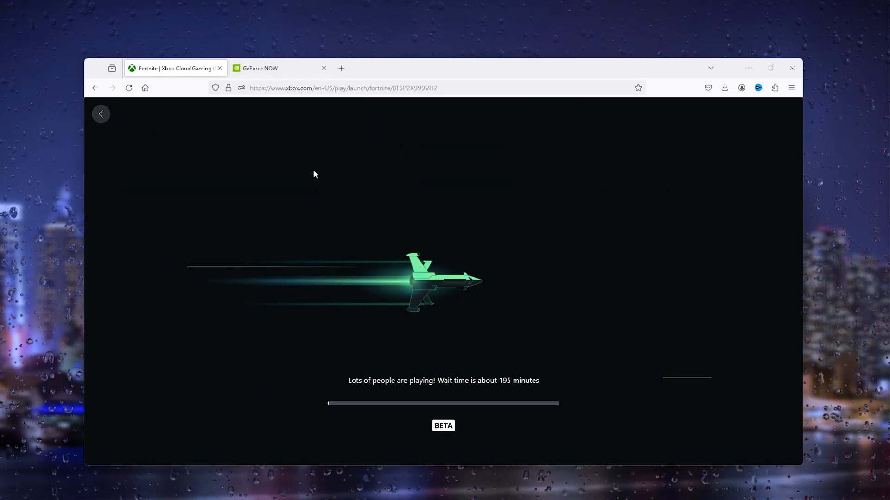